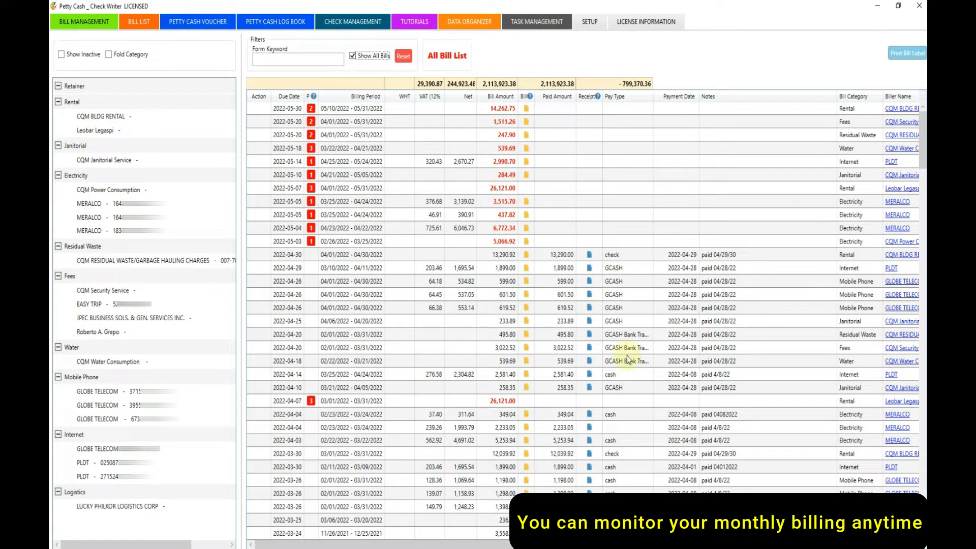
# Browse the bill histories for CQM Water Consumption, the first GLOBE TELECOM and the first PLDT internet accounts
pyautogui.scroll(-3)
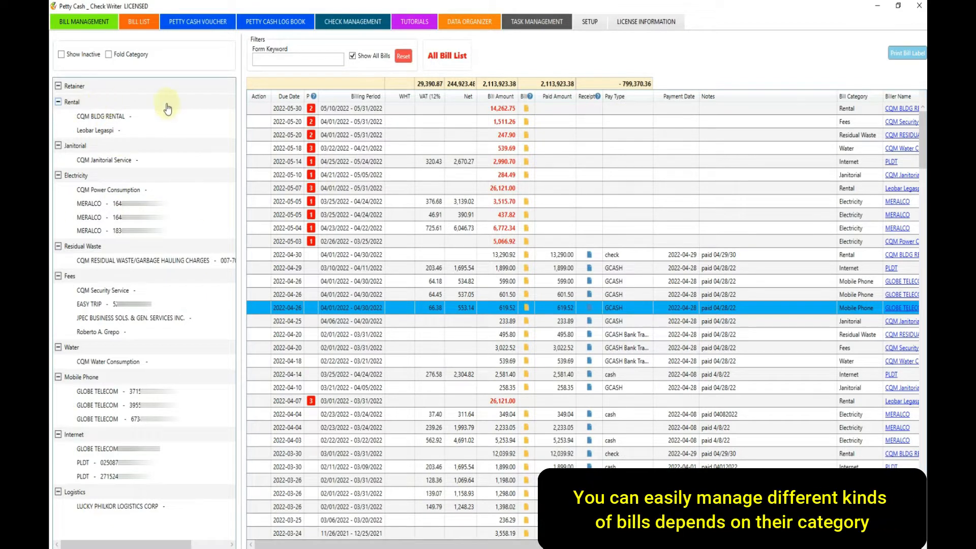
pyautogui.moveTo(120, 151)
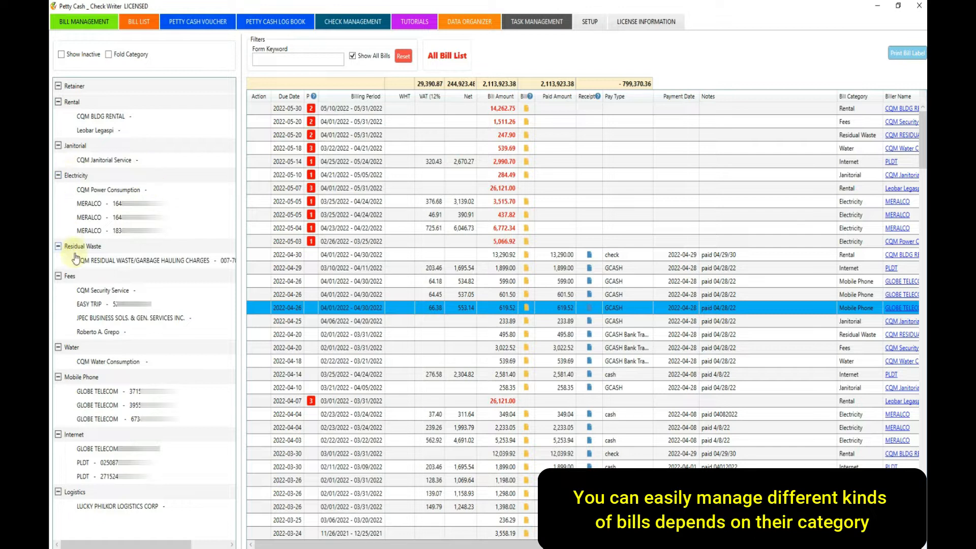
pyautogui.moveTo(144, 362)
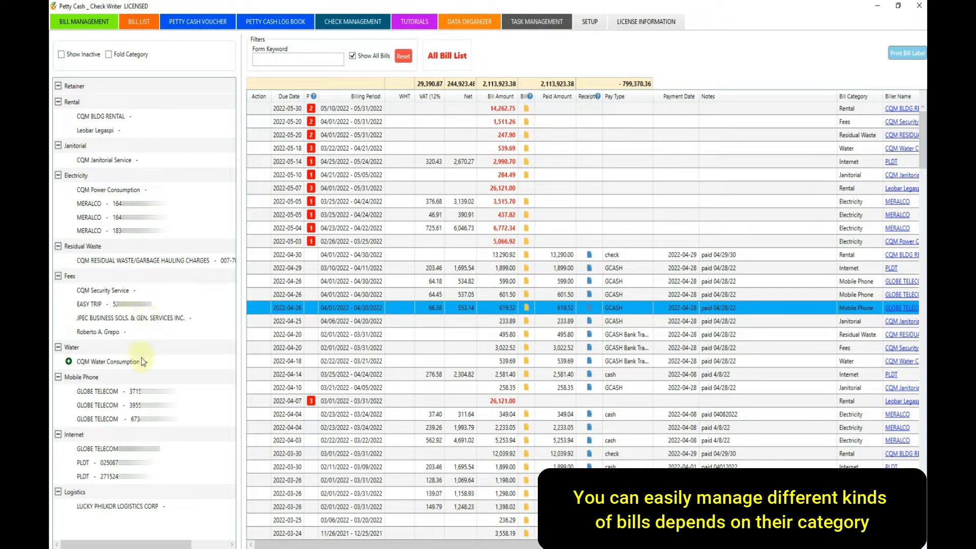
pyautogui.click(106, 362)
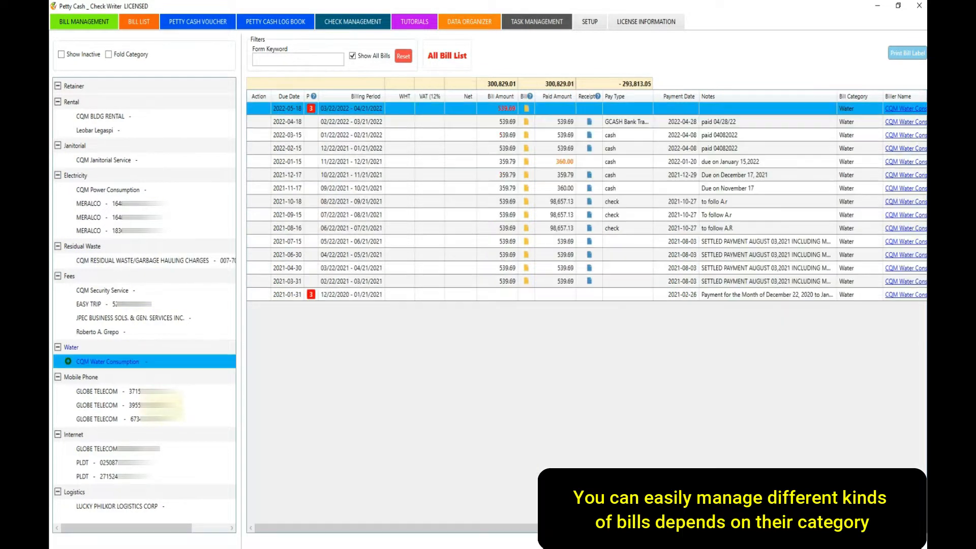
pyautogui.click(97, 390)
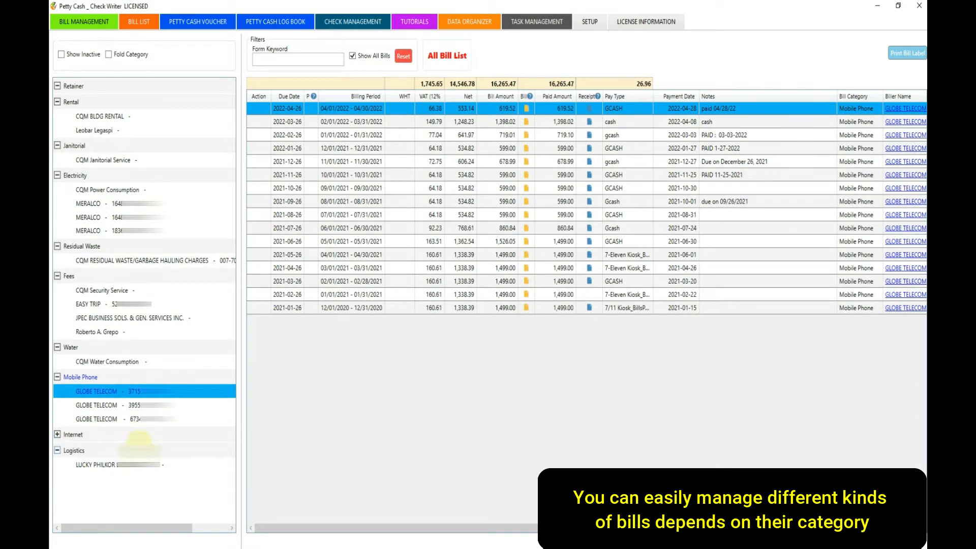
pyautogui.click(60, 434)
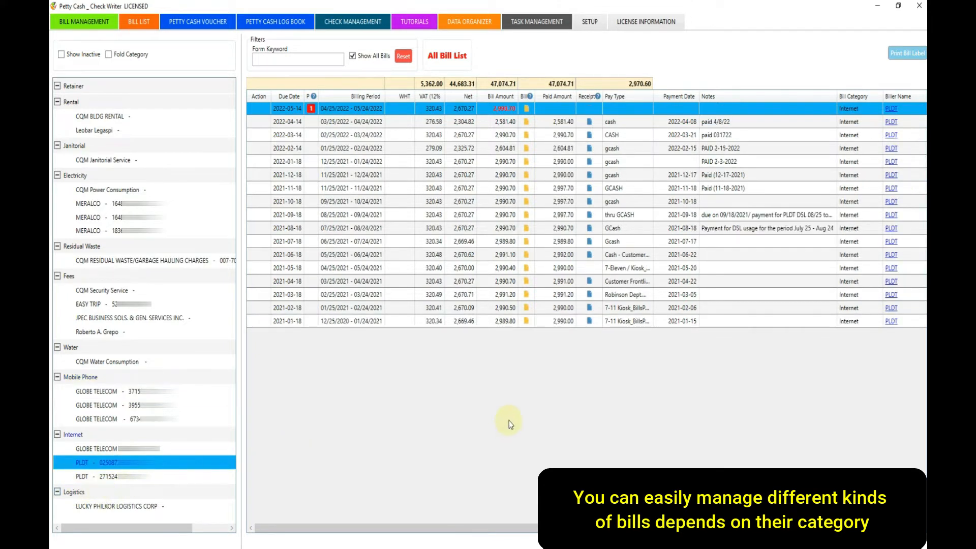
pyautogui.moveTo(145, 156)
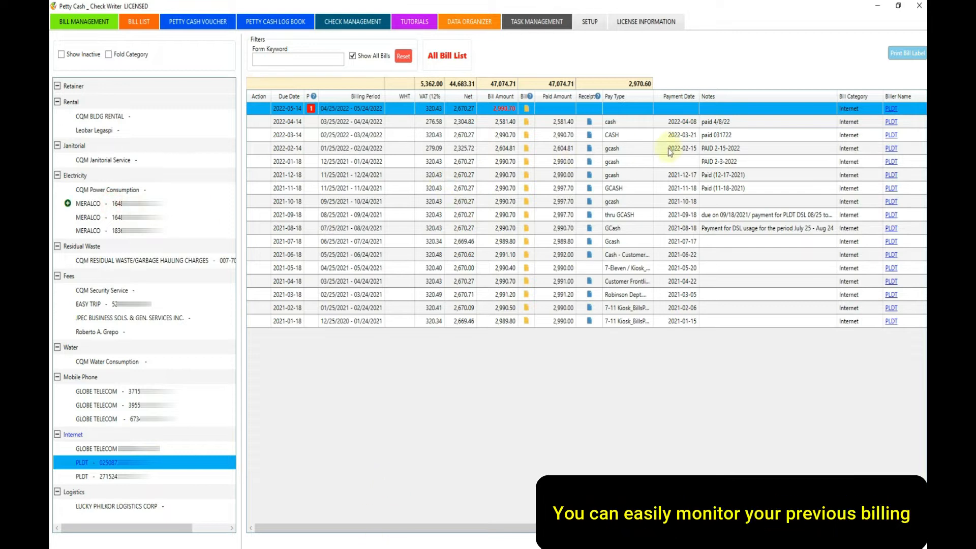
# Review both MERALCO accounts' bills, checking the 2022-03-06 and 2022-02-04 ones, then return to the first GLOBE TELECOM account
pyautogui.click(88, 203)
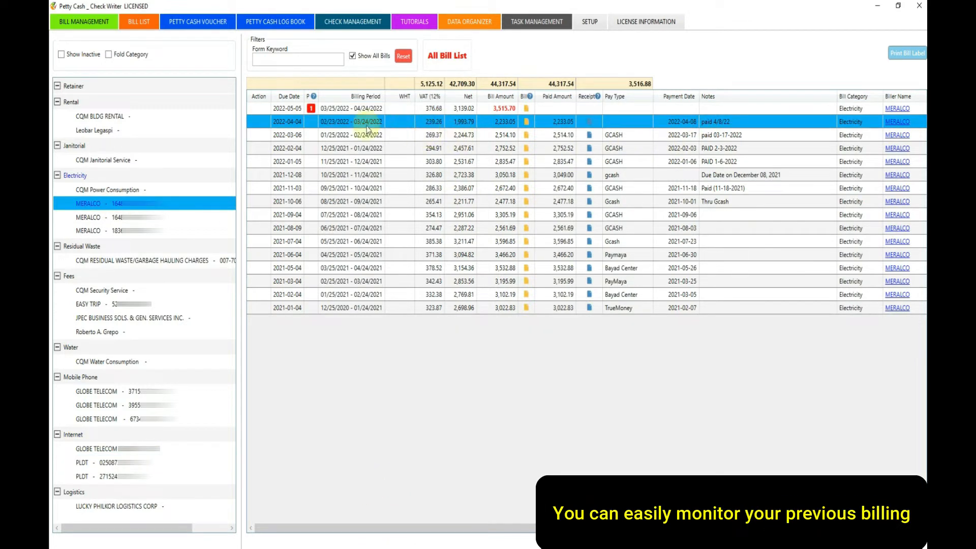
pyautogui.click(351, 134)
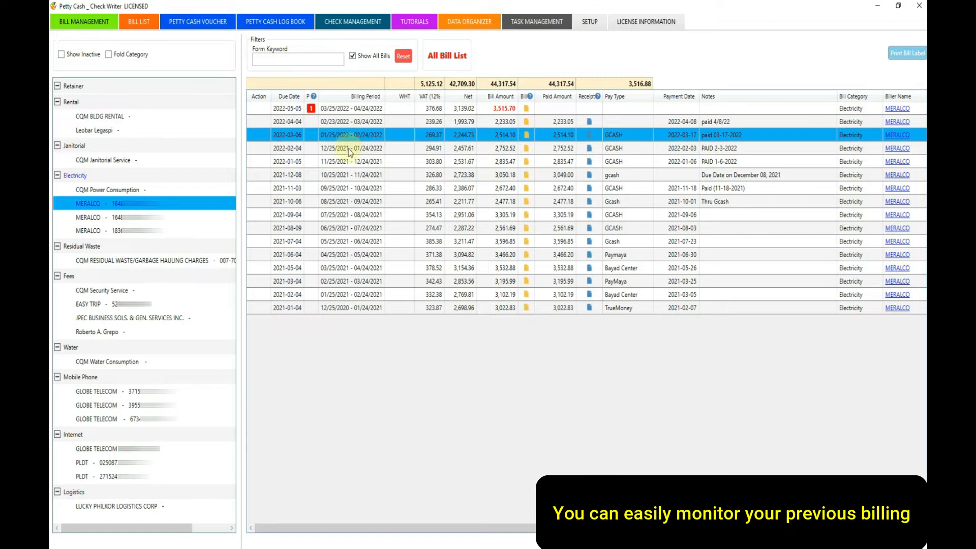
pyautogui.click(352, 148)
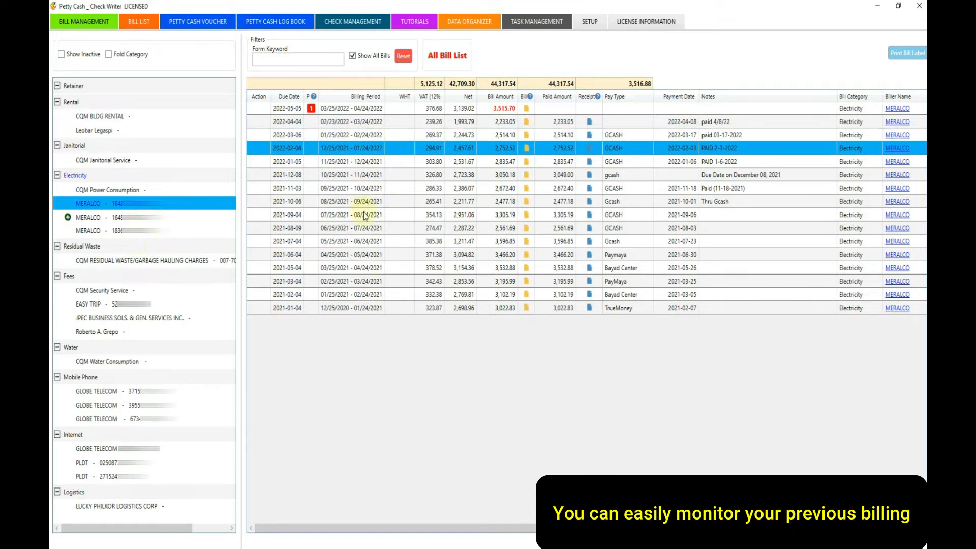
pyautogui.click(87, 217)
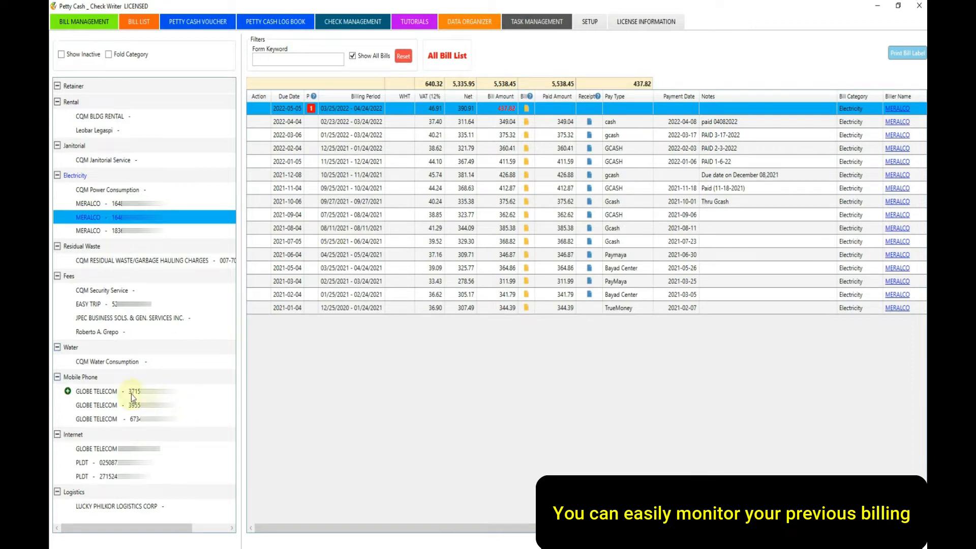
pyautogui.click(97, 390)
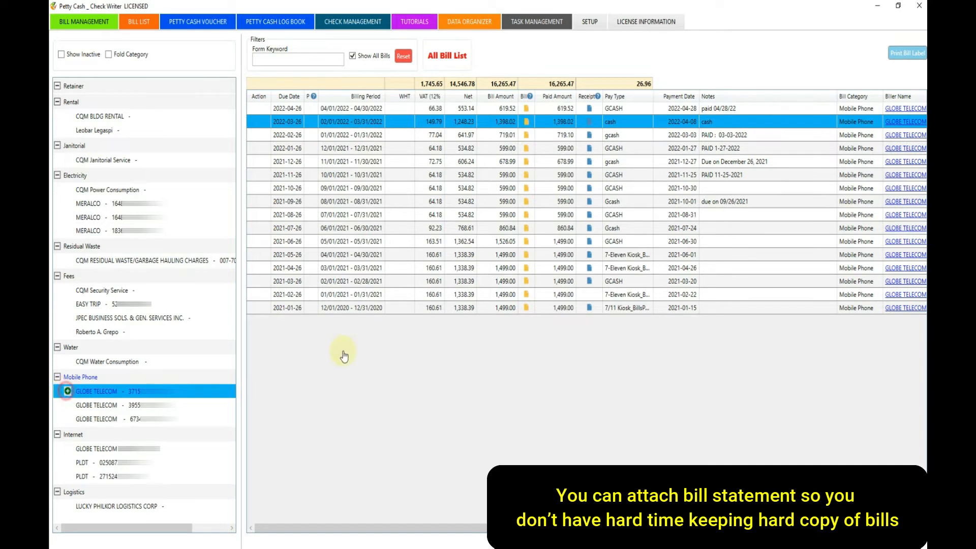
# Start a new bill for the GLOBE TELECOM account and browse for a statement file to attach
pyautogui.click(67, 390)
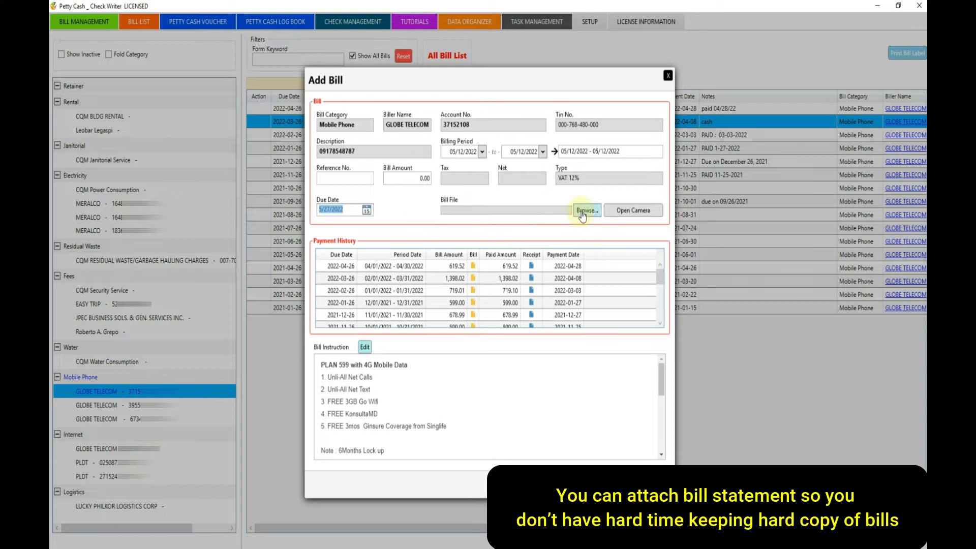
pyautogui.click(585, 210)
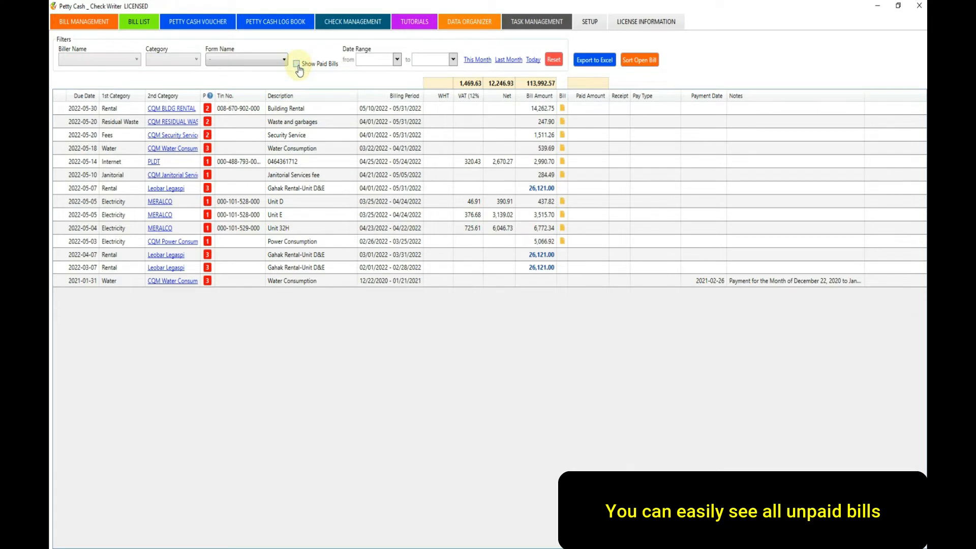
# Toggle Show Paid Bills on and off to compare lists, then go back to Bill Management by category
pyautogui.click(297, 63)
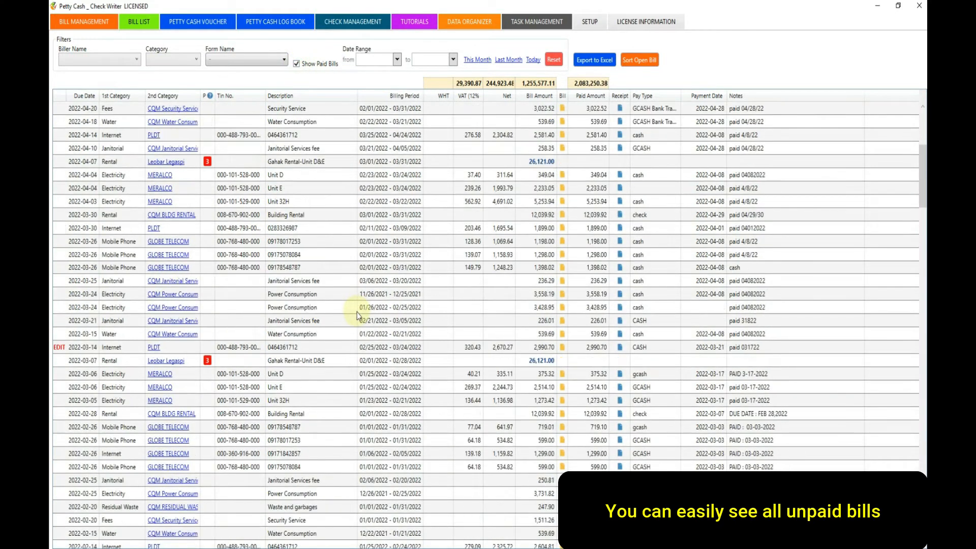
pyautogui.click(298, 63)
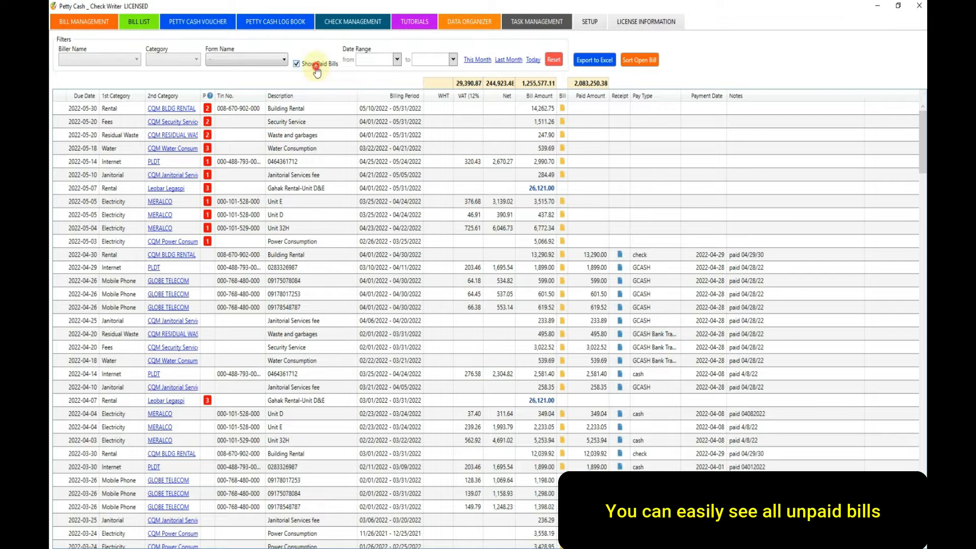
pyautogui.click(296, 63)
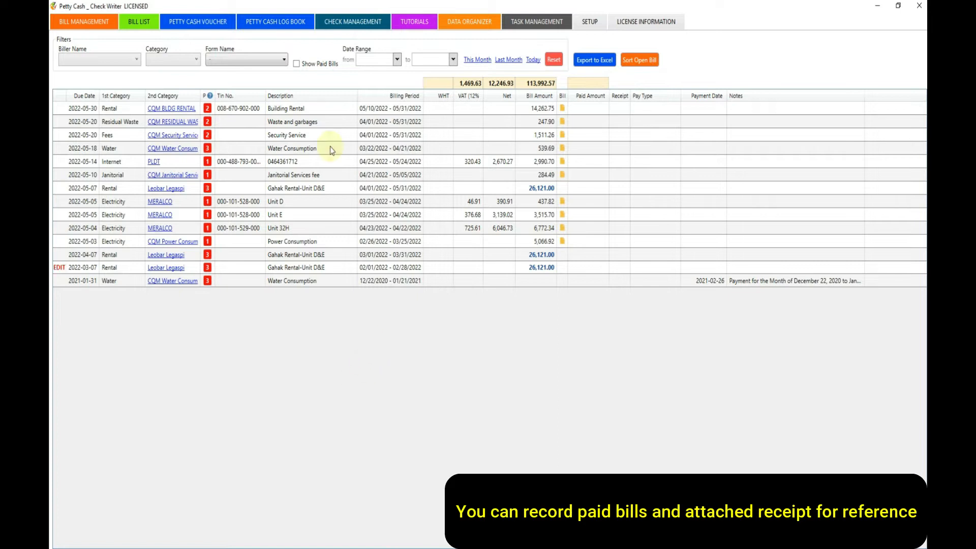
pyautogui.click(84, 22)
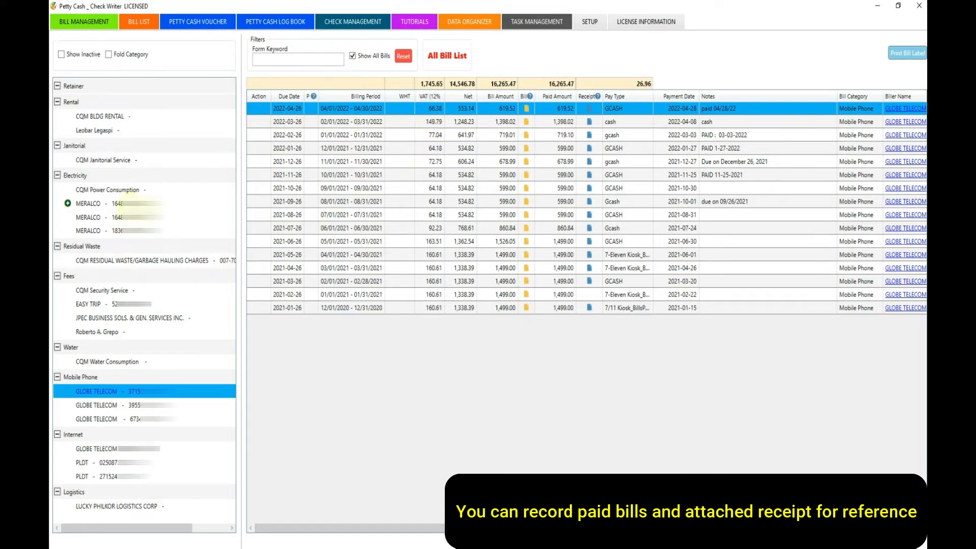
# Select the unpaid 2022-05-05 MERALCO bill, cancel attaching a receipt file, and close the Pay Bill form
pyautogui.click(89, 203)
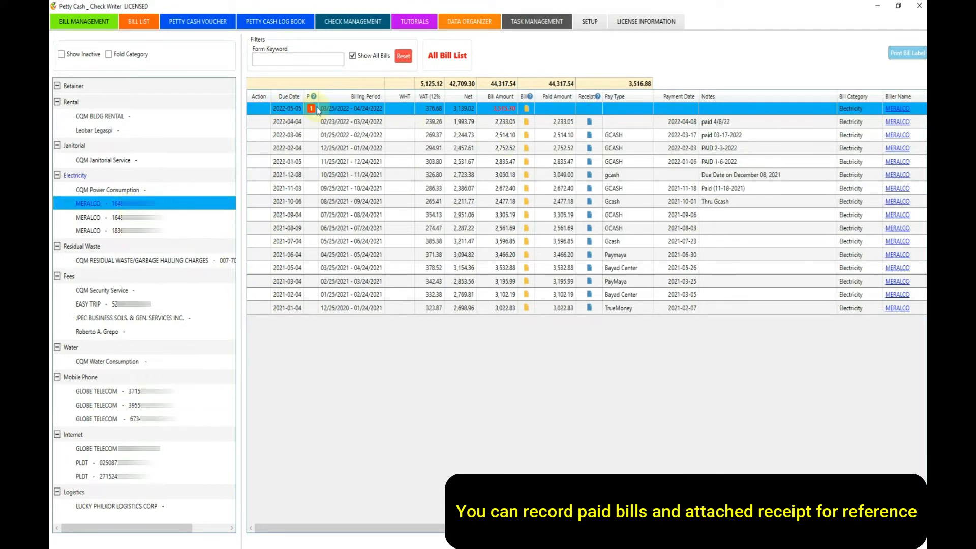
pyautogui.click(311, 107)
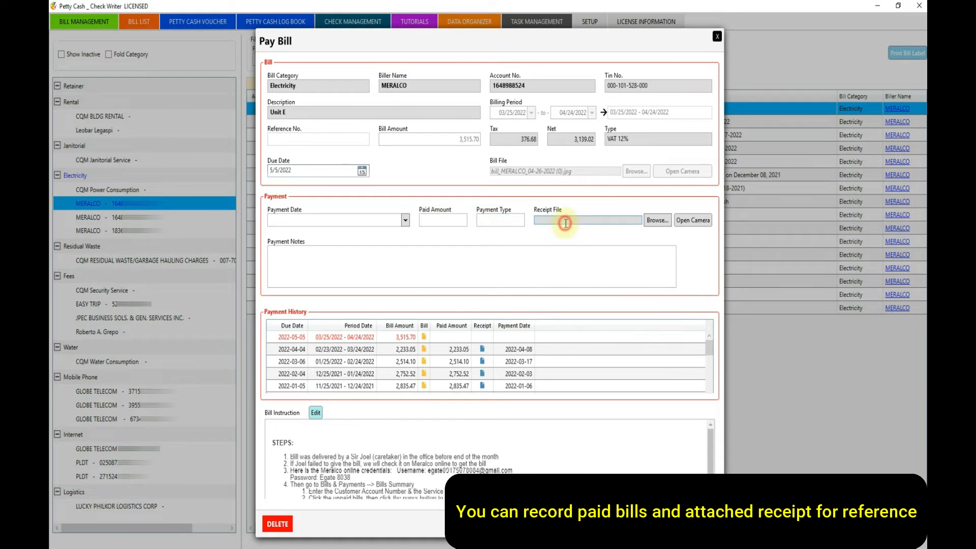
pyautogui.moveTo(645, 231)
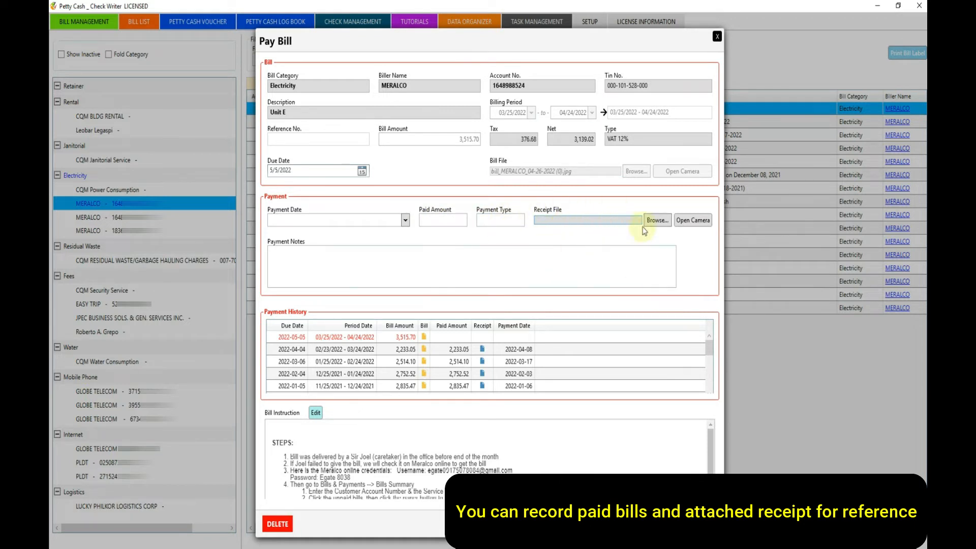
pyautogui.click(657, 220)
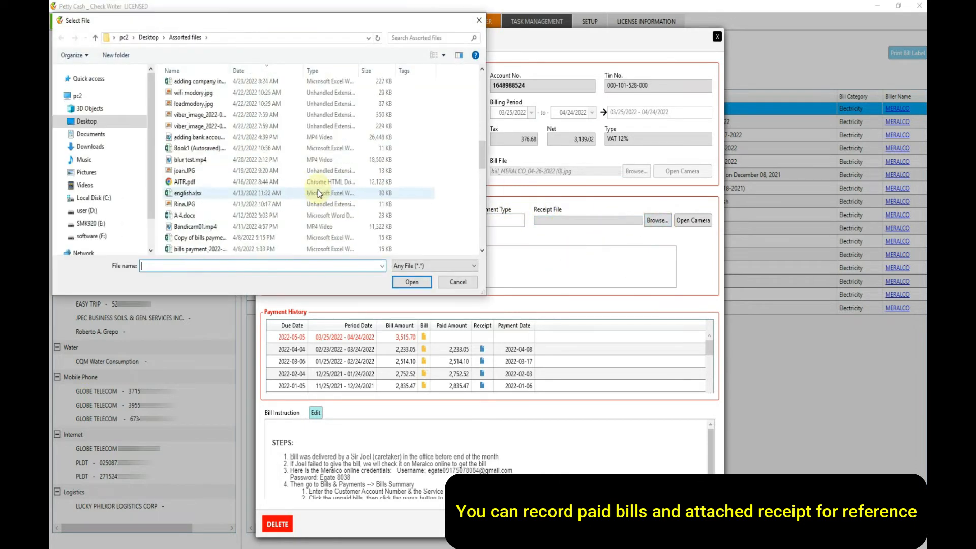
pyautogui.click(456, 281)
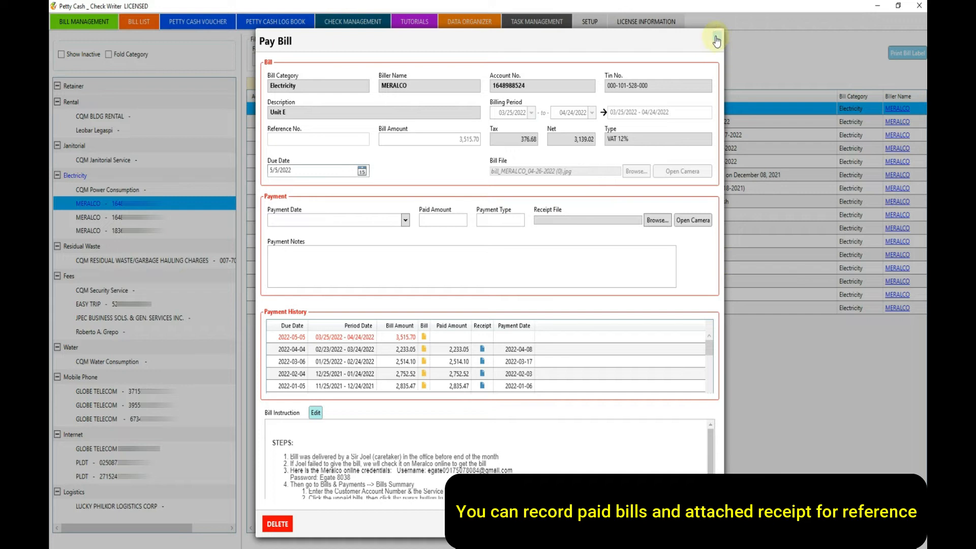
pyautogui.click(715, 39)
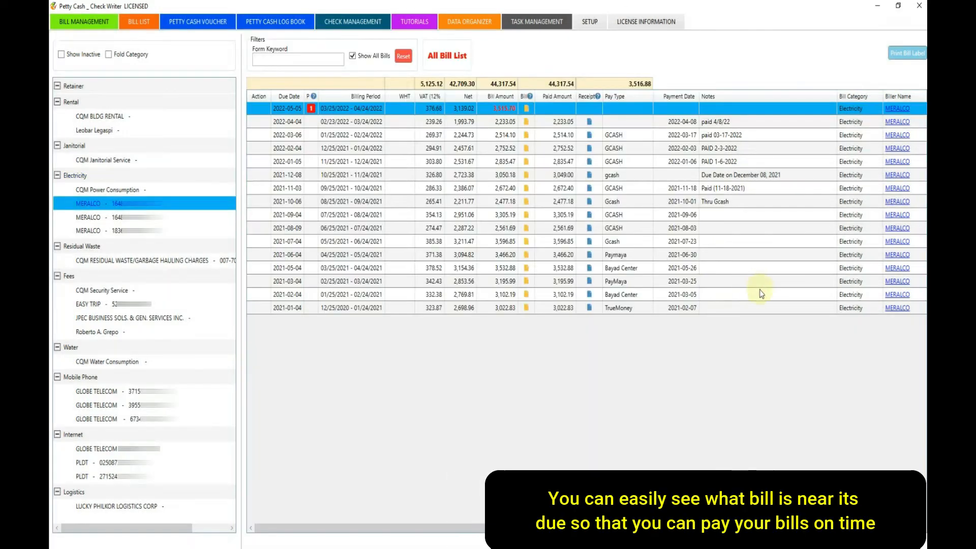
# Show the Bill List filtered to CQM Power Consumption bills only
pyautogui.click(139, 21)
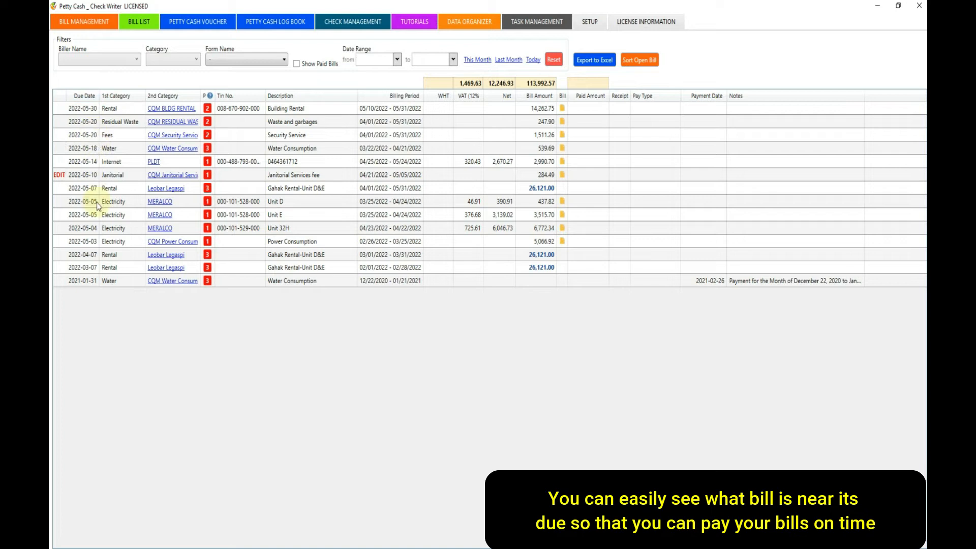
pyautogui.click(98, 59)
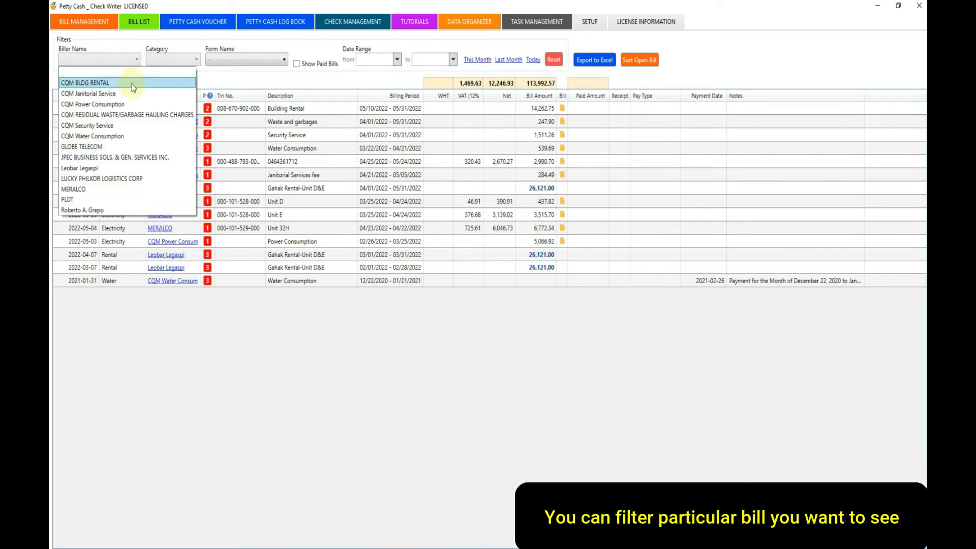
pyautogui.click(93, 104)
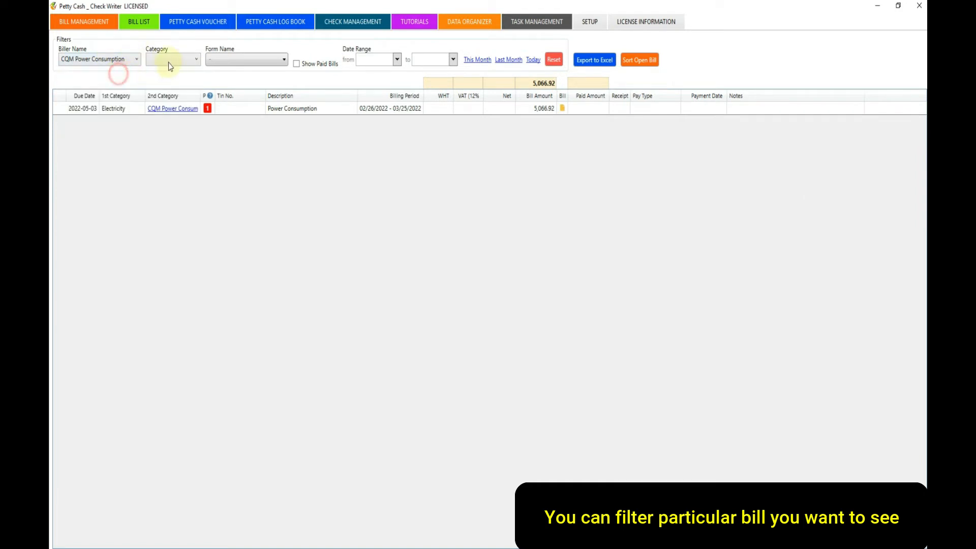
# Filter the list to Internet bills, check the Form Name filter, and reset to every category
pyautogui.click(196, 59)
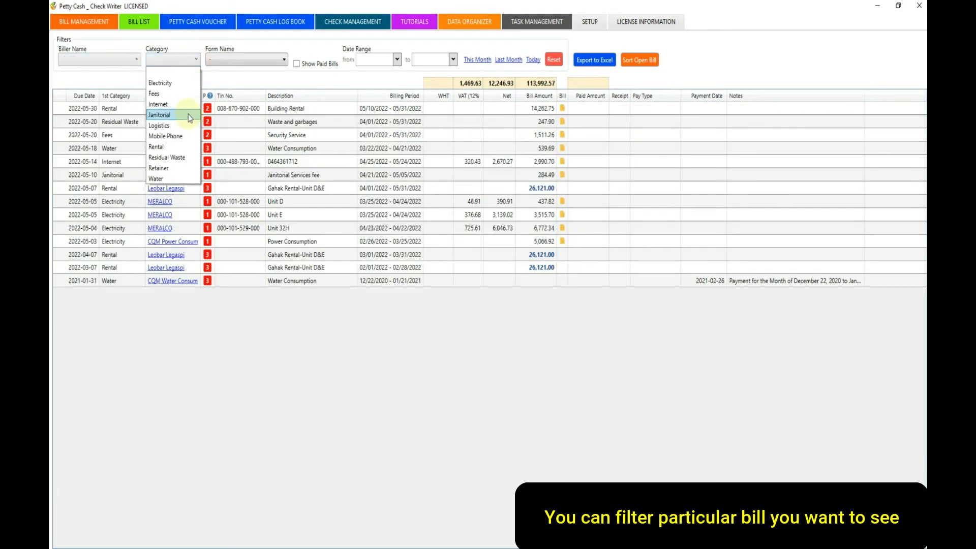
pyautogui.click(157, 104)
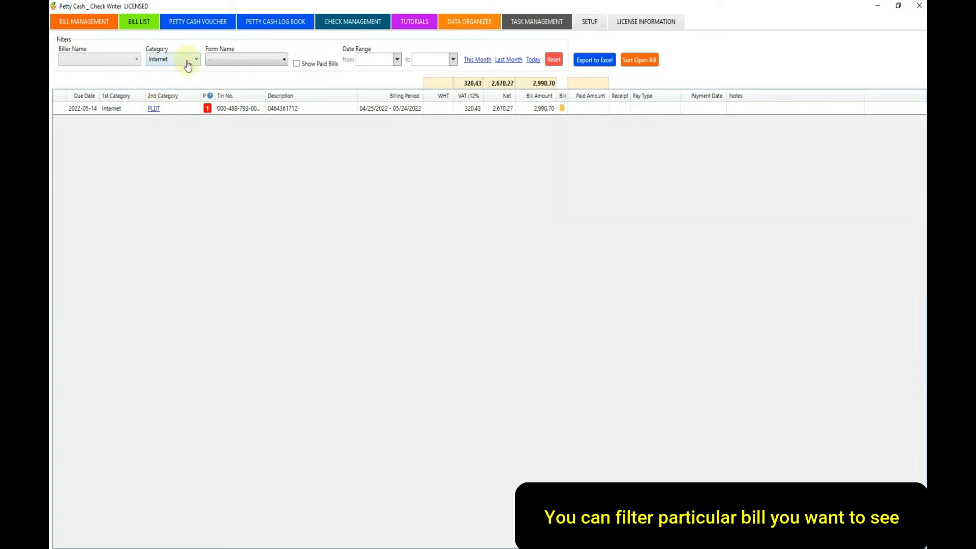
pyautogui.click(196, 59)
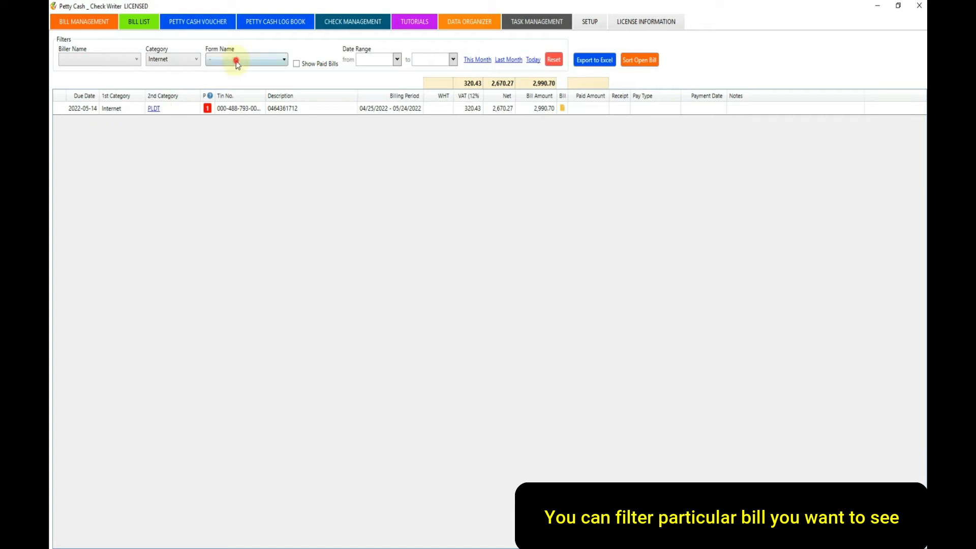
pyautogui.click(245, 59)
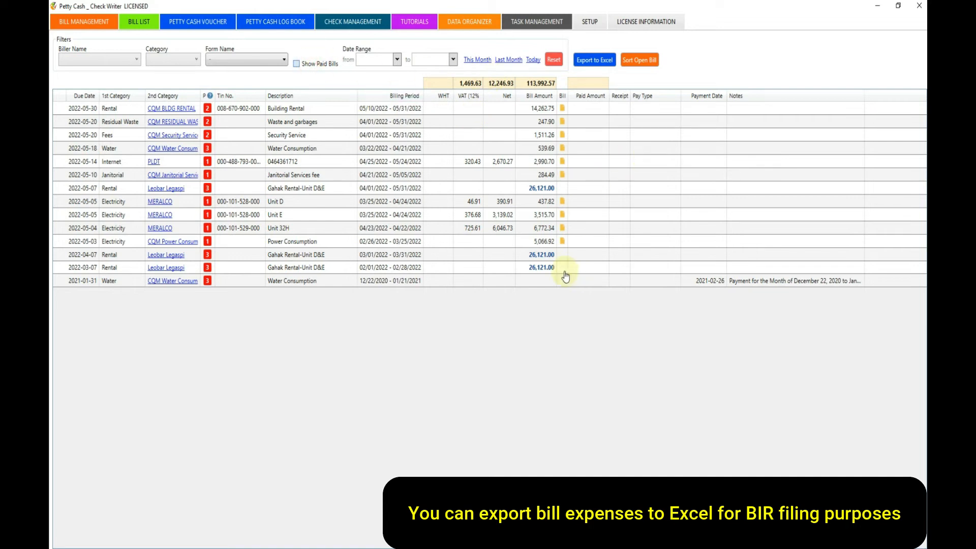
# With paid bills included, export the list as bills payment_2022-05-12.xlsx and open the workbook
pyautogui.click(296, 63)
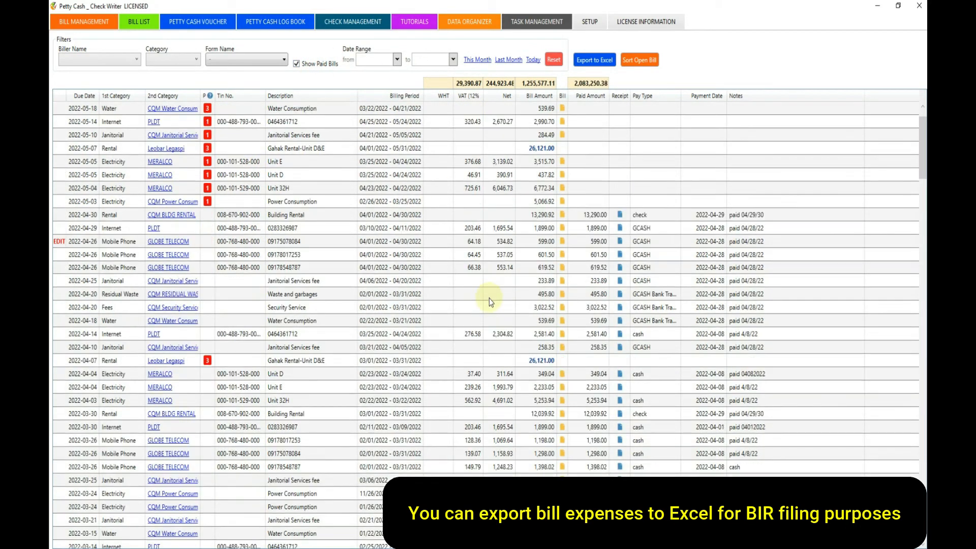
pyautogui.scroll(-3)
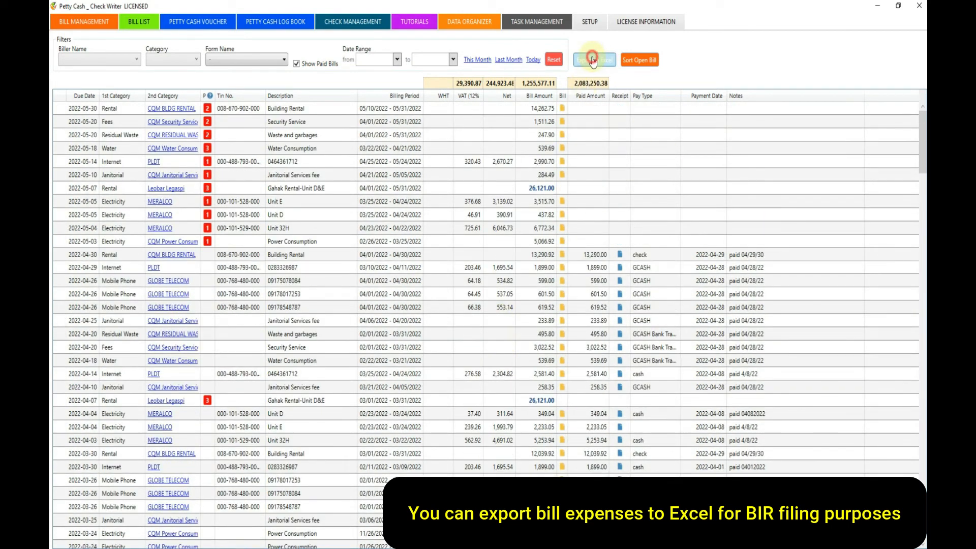
pyautogui.click(591, 60)
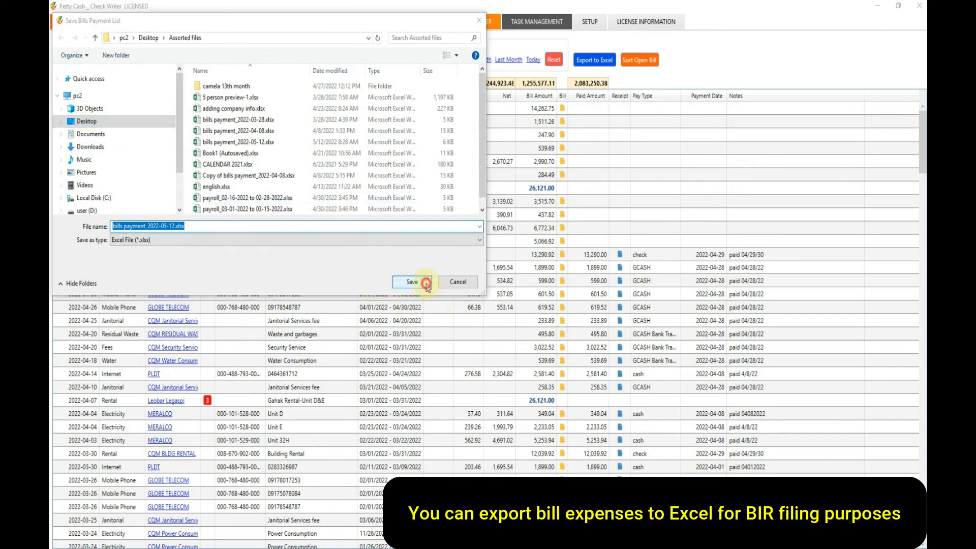
pyautogui.click(411, 281)
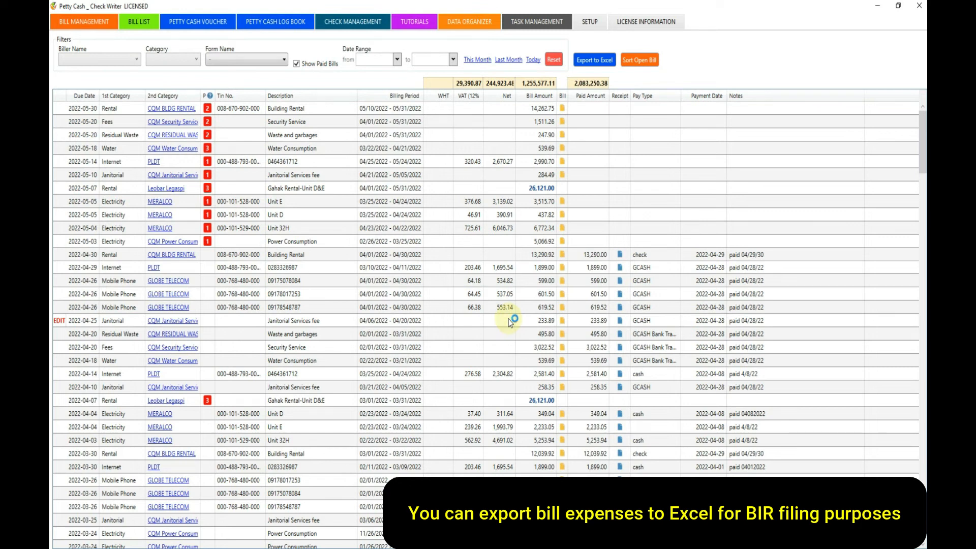
pyautogui.click(593, 60)
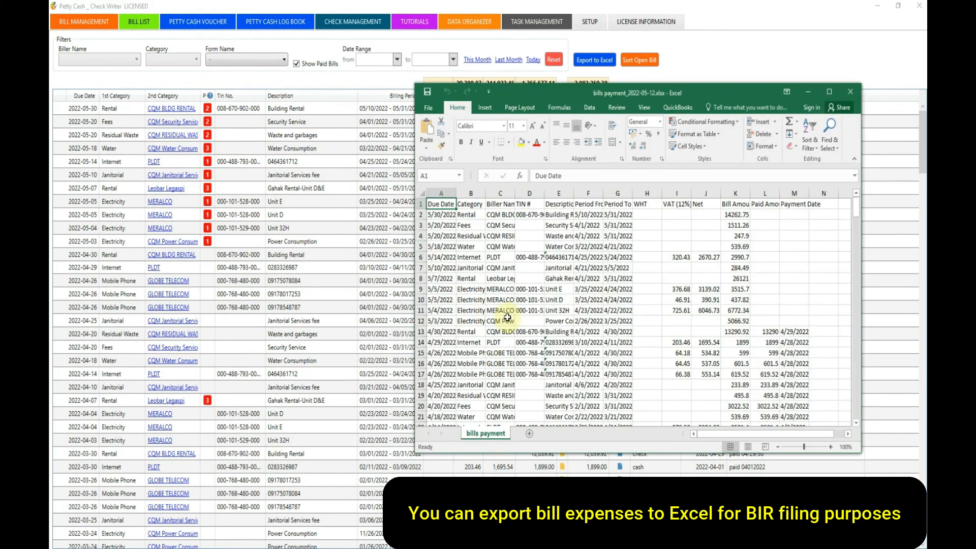
# Maximize the Excel window and scroll through the exported bills payment sheet
pyautogui.click(829, 93)
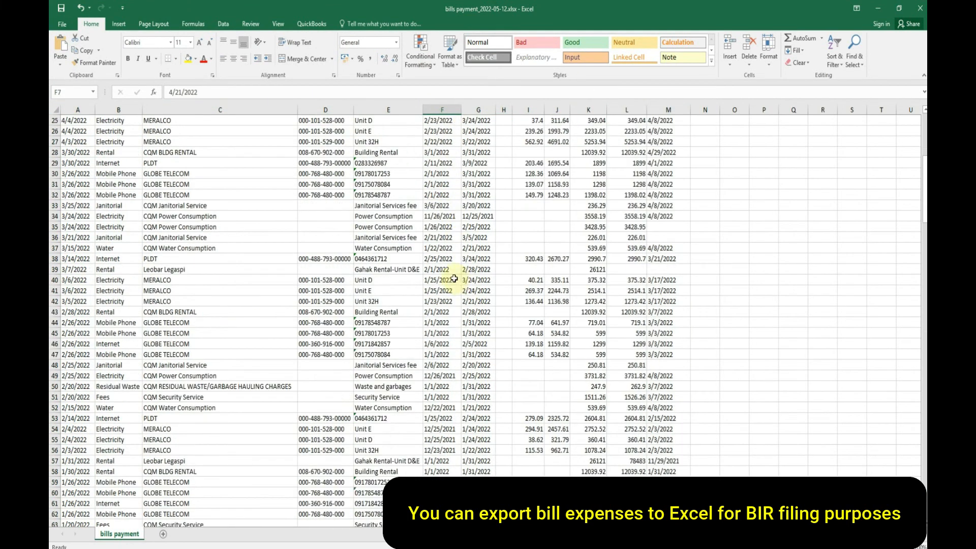
pyautogui.scroll(-3)
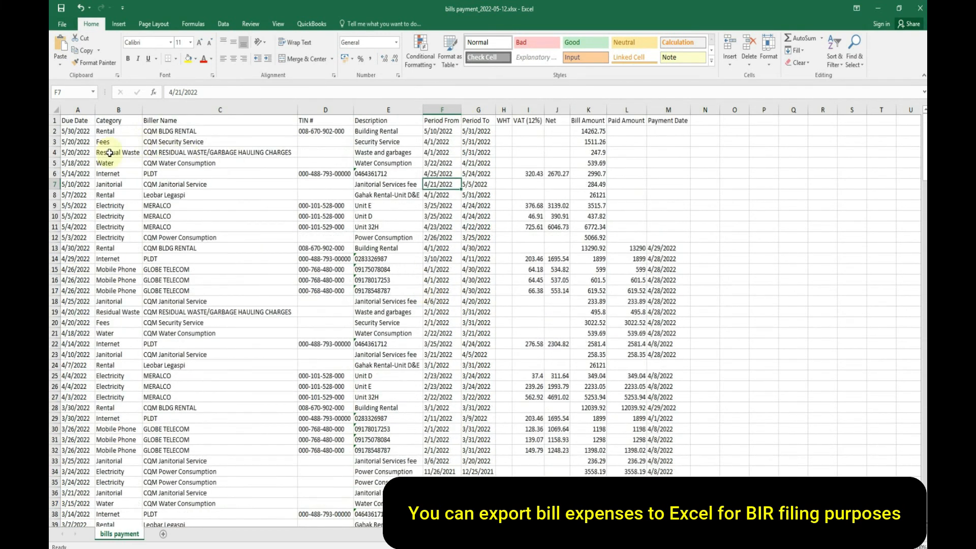
pyautogui.moveTo(544, 141)
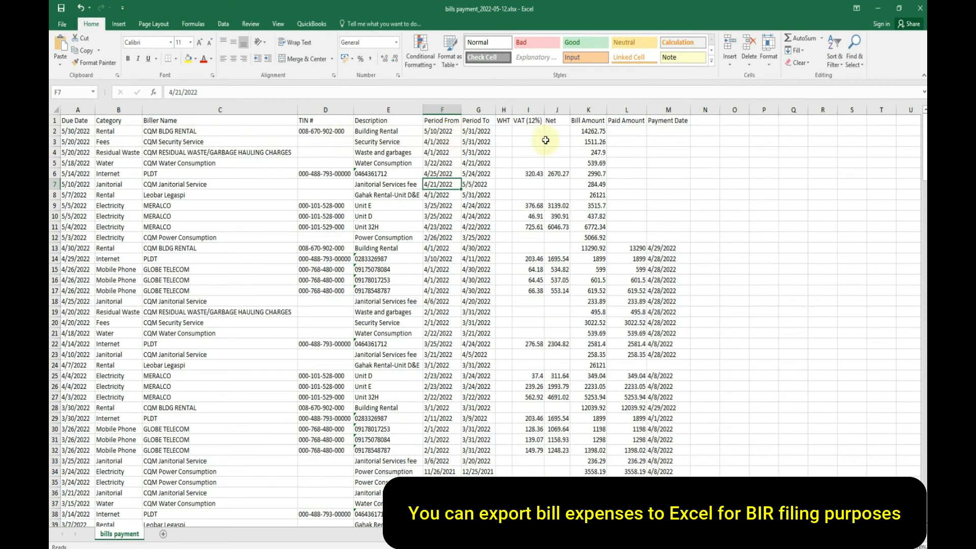